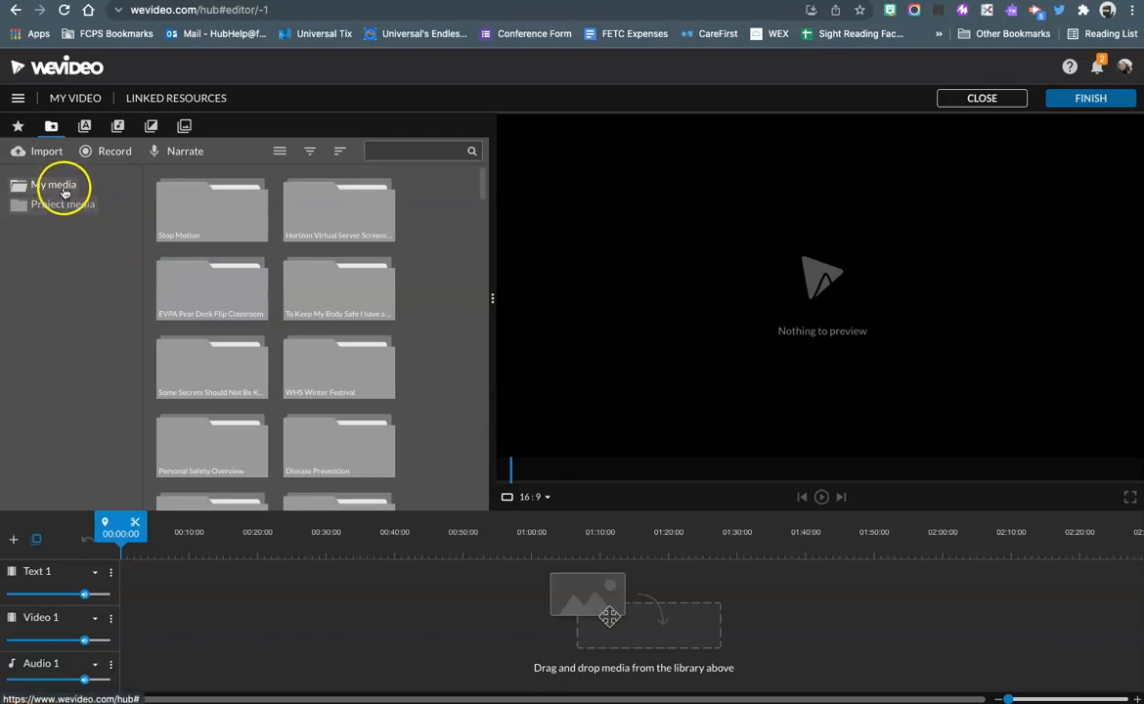
# Create a new folder named 'Screencast' in the My Media library
pyautogui.click(55, 183)
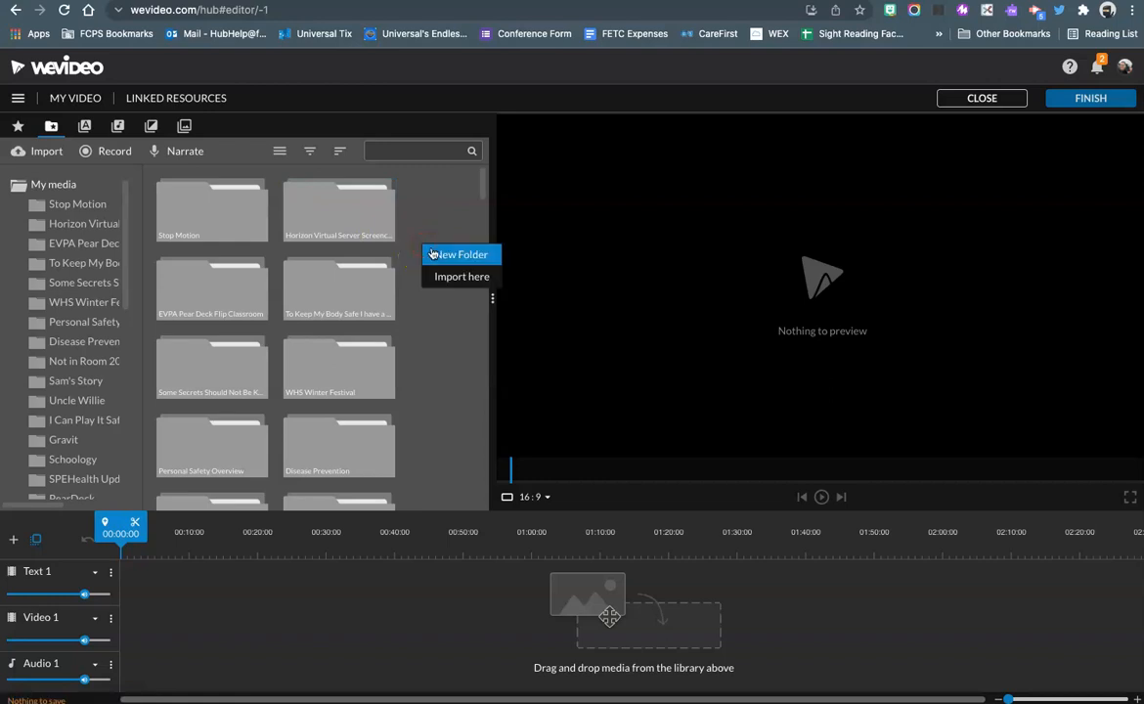
pyautogui.click(462, 255)
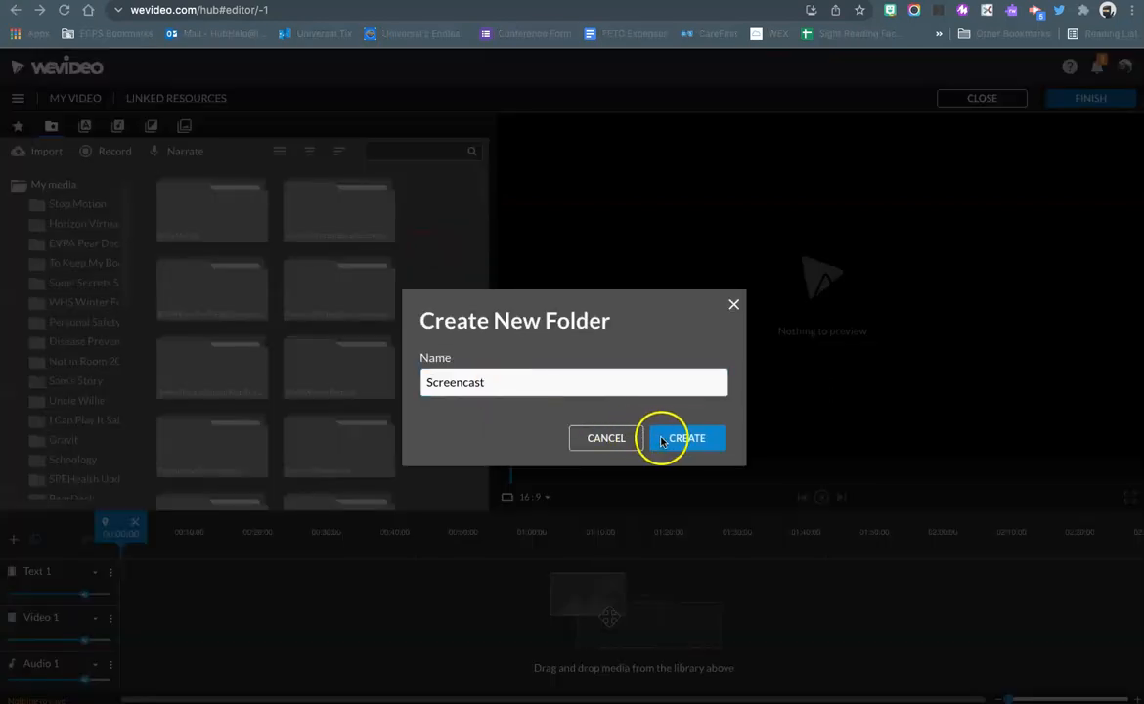
pyautogui.click(686, 438)
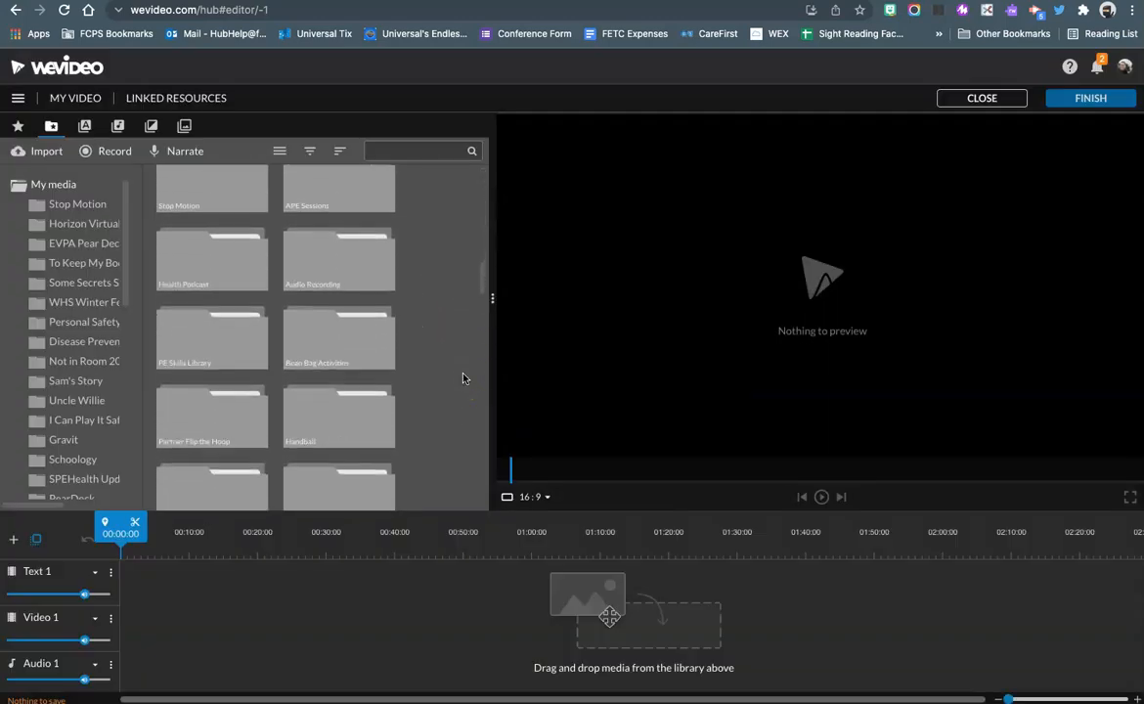
# Open the empty Screencast folder and bring up the Import media dialog
pyautogui.scroll(-3)
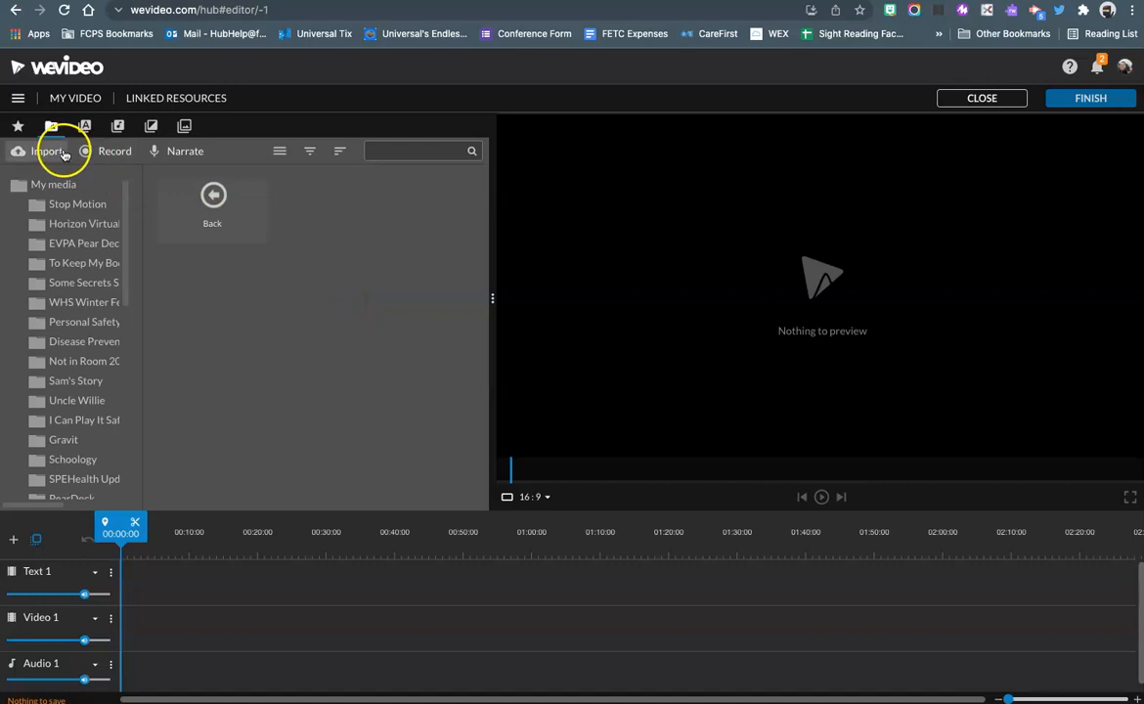
pyautogui.click(47, 151)
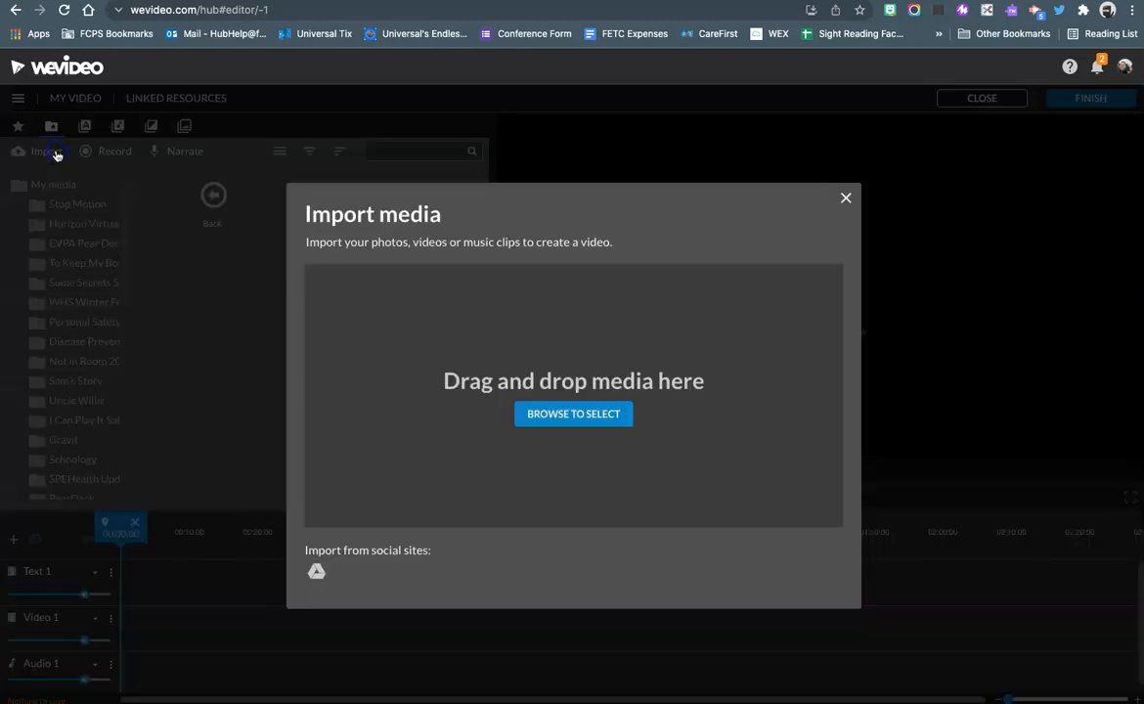
pyautogui.moveTo(337, 583)
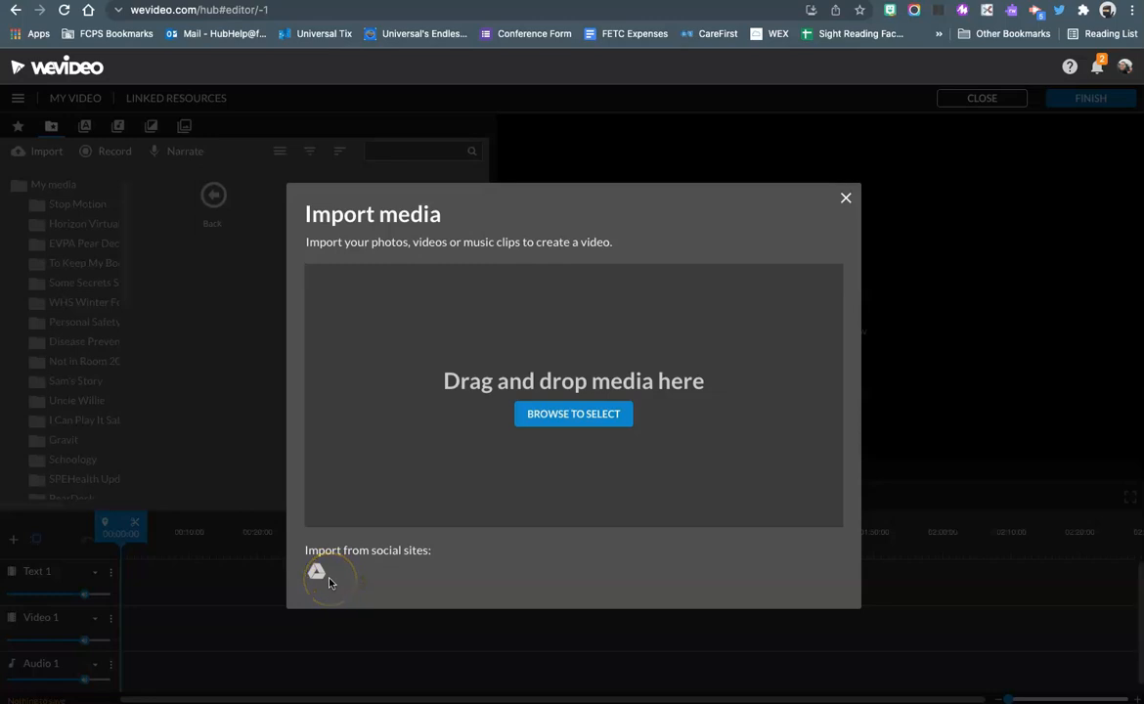
pyautogui.moveTo(317, 571)
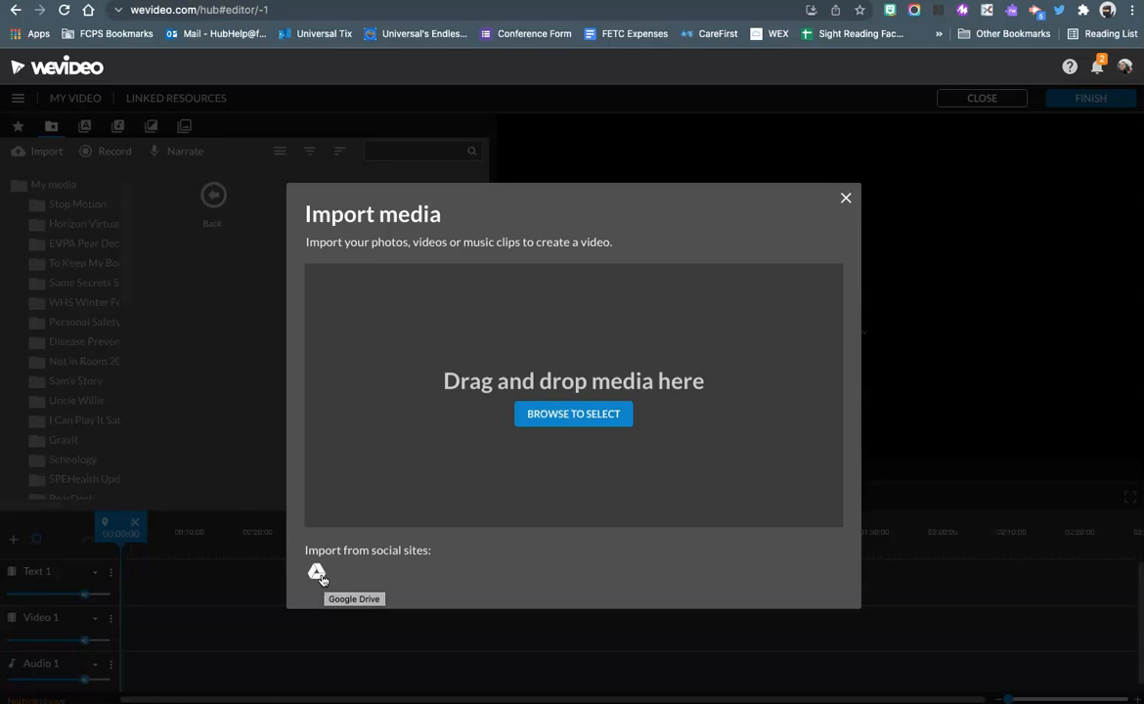
# Import 'Creeper Attack.mp4' from Google Drive by searching 'creeper attack' and selecting it
pyautogui.click(317, 571)
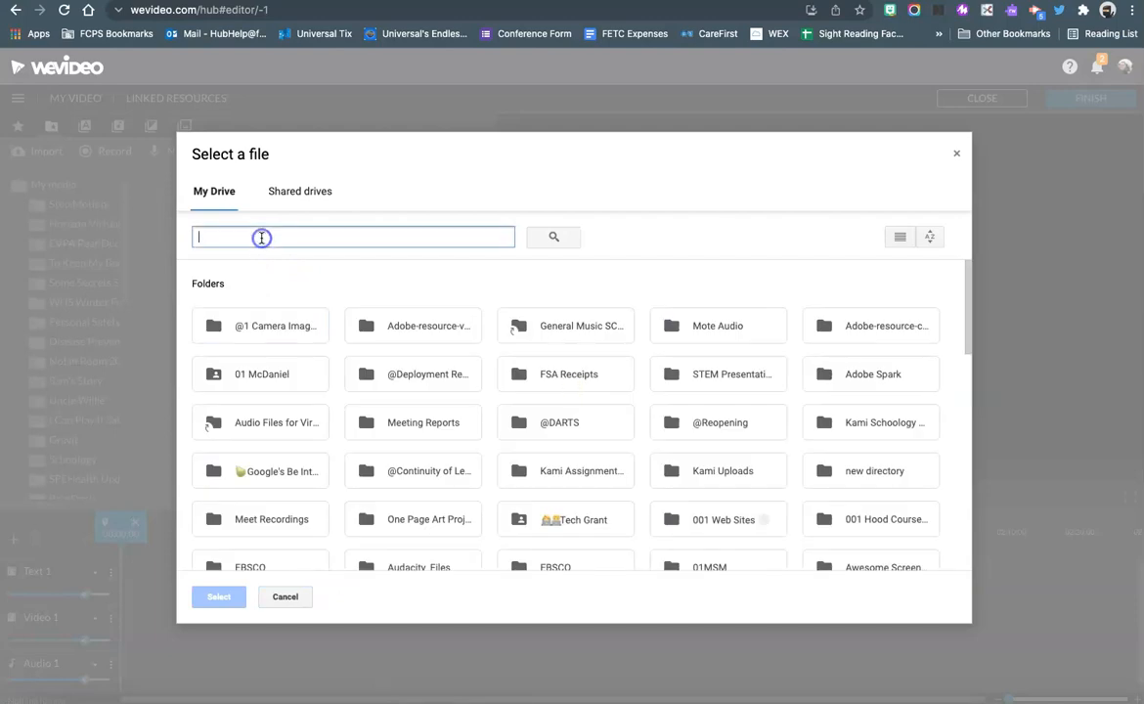
pyautogui.write('creeper attack')
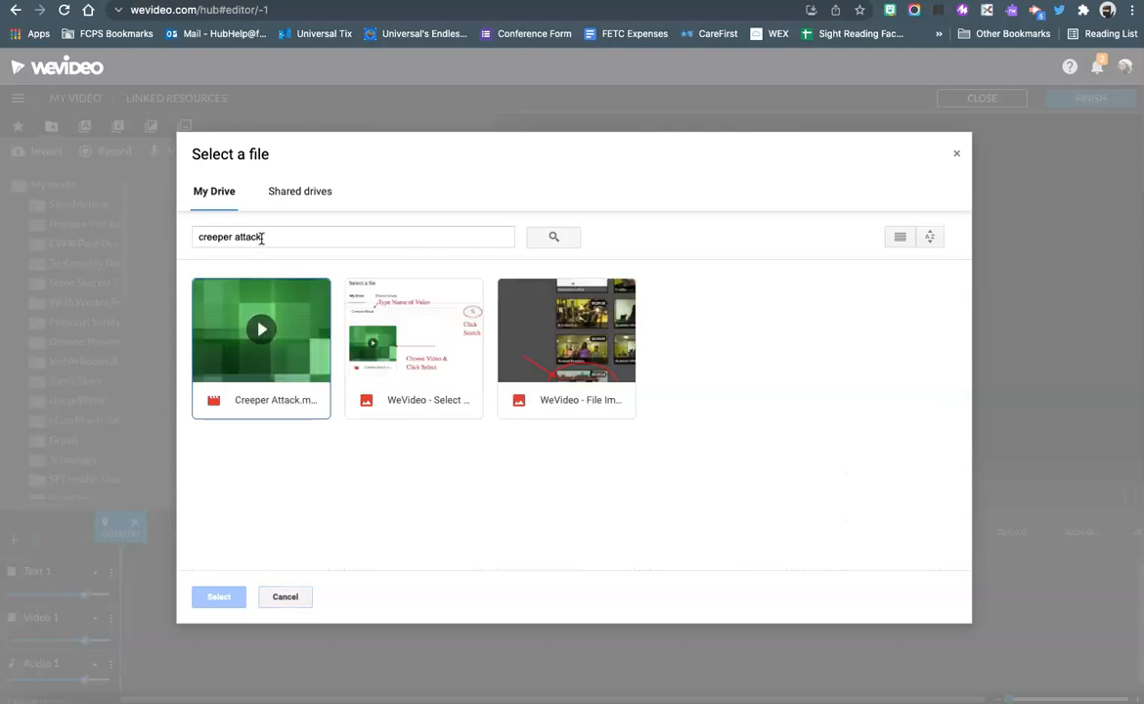
pyautogui.moveTo(262, 329)
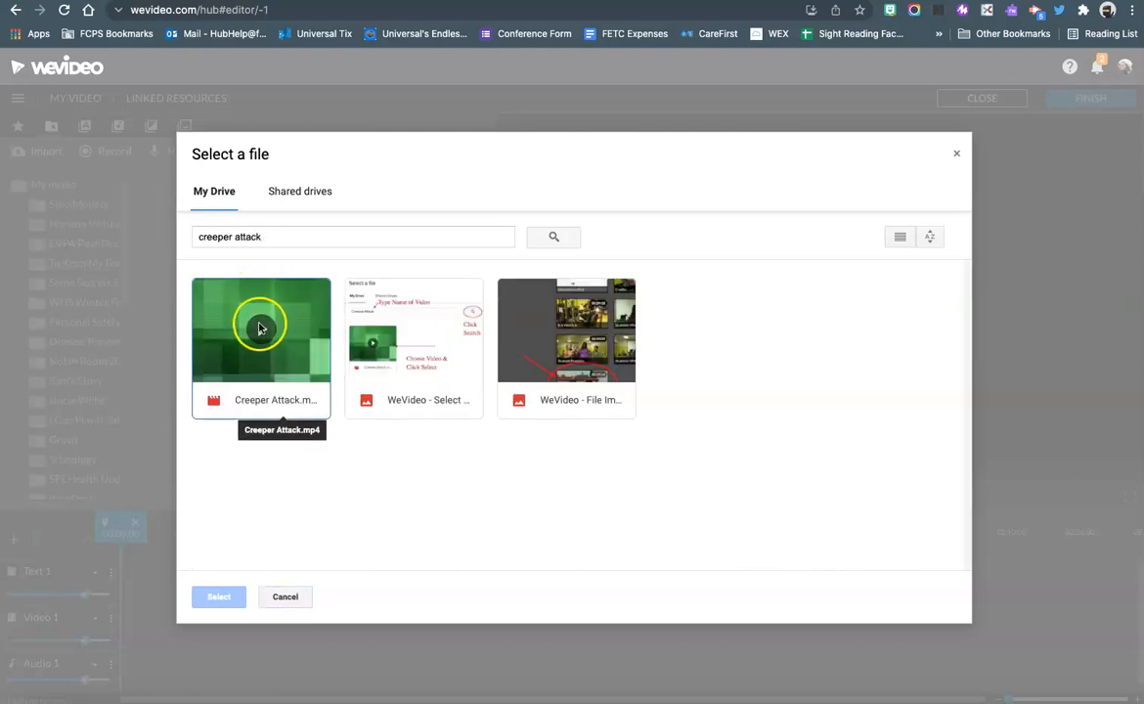
pyautogui.click(262, 329)
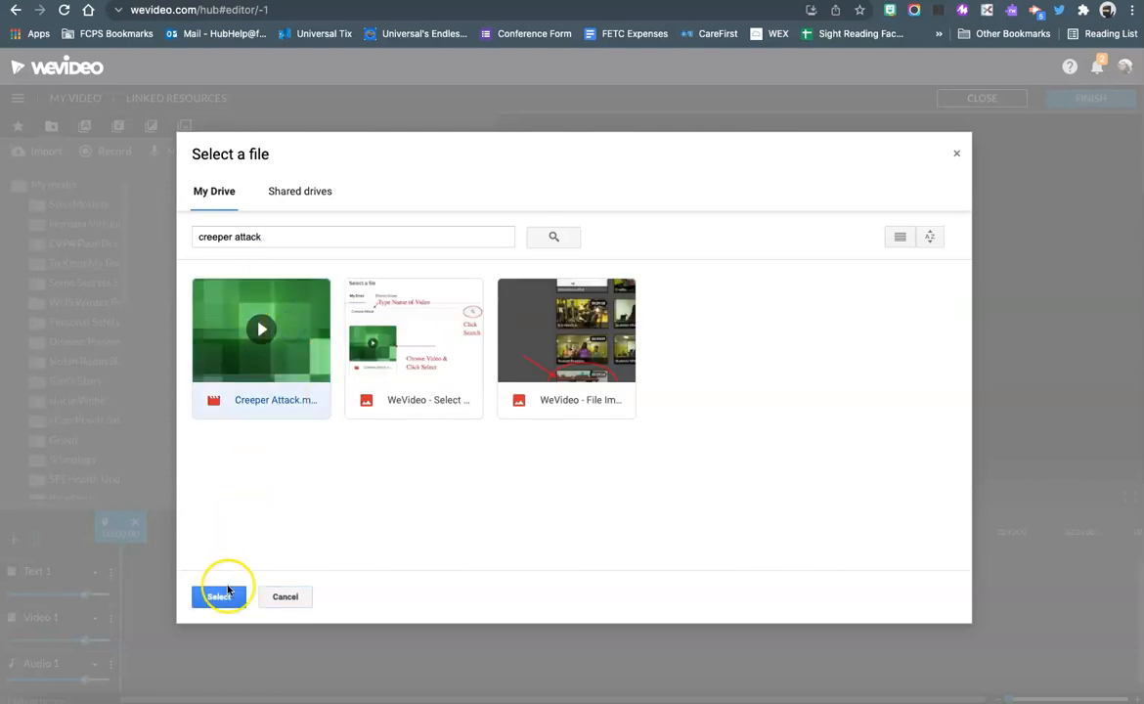
pyautogui.click(219, 596)
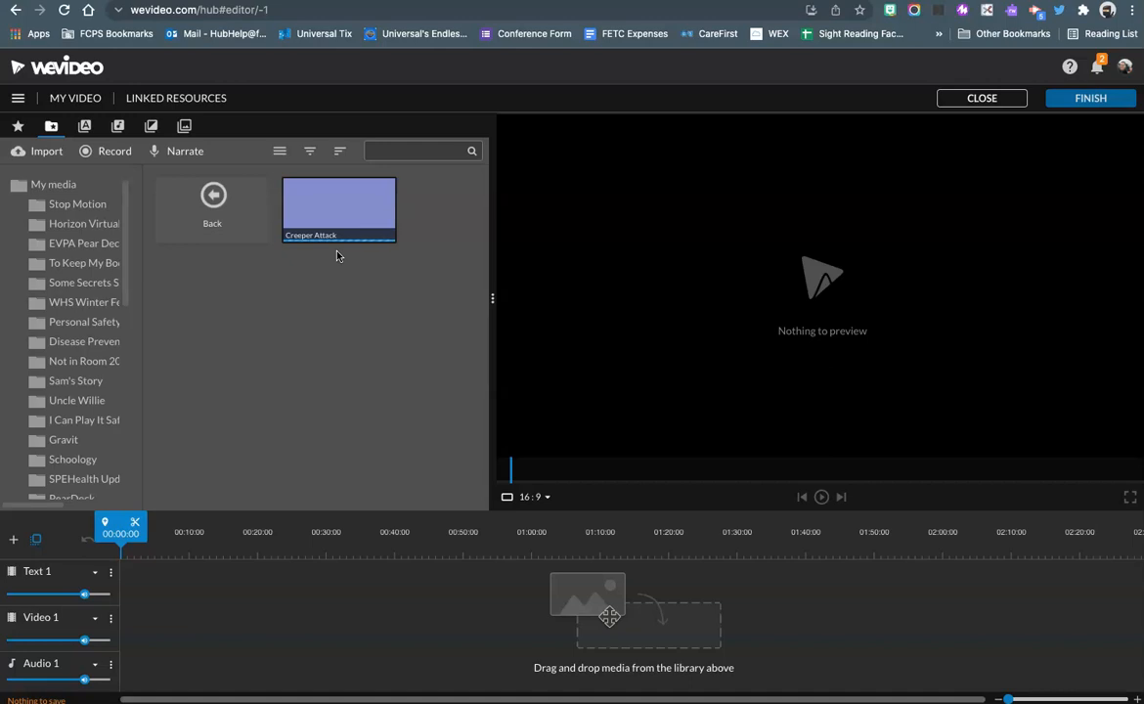
# Place the Creeper Attack clip onto the Video 1 track of the timeline
pyautogui.click(339, 209)
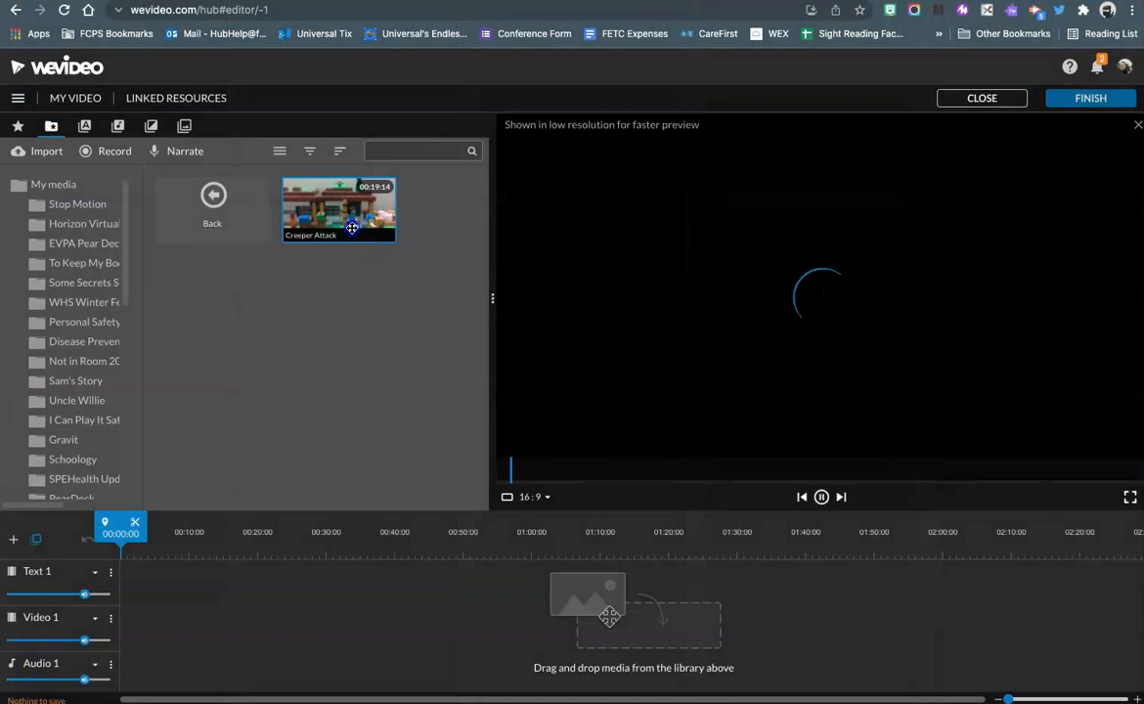
pyautogui.moveTo(338, 210); pyautogui.dragTo(188, 626)
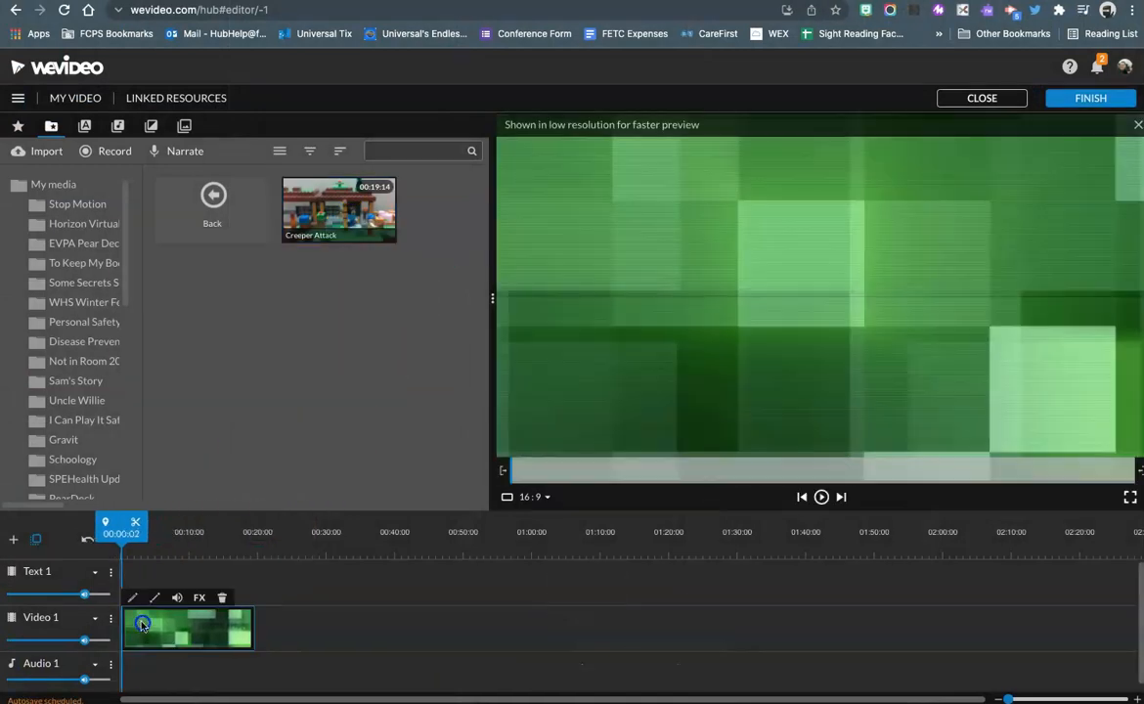